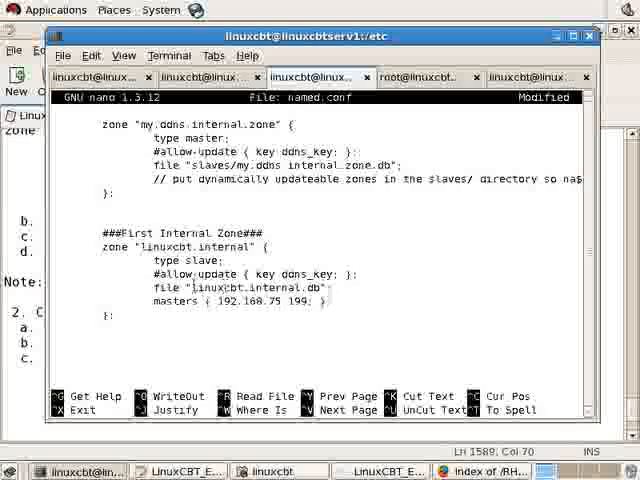
mouse_move(340, 300)
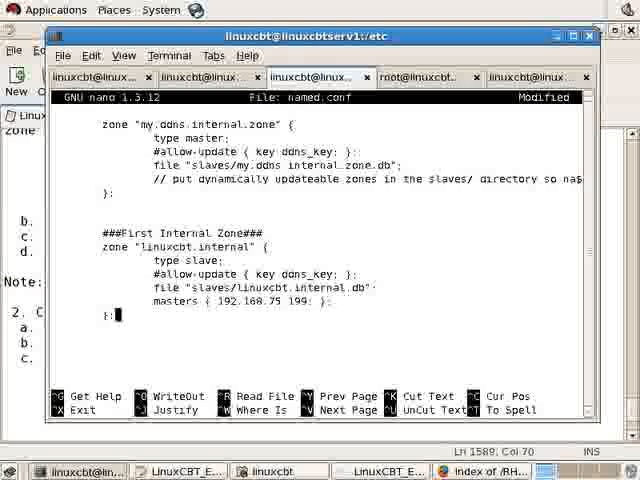
Save named.conf with linuxcbt.internal using slaves/linuxcbt.internal.db and exit nano.
key("ctrl+x")
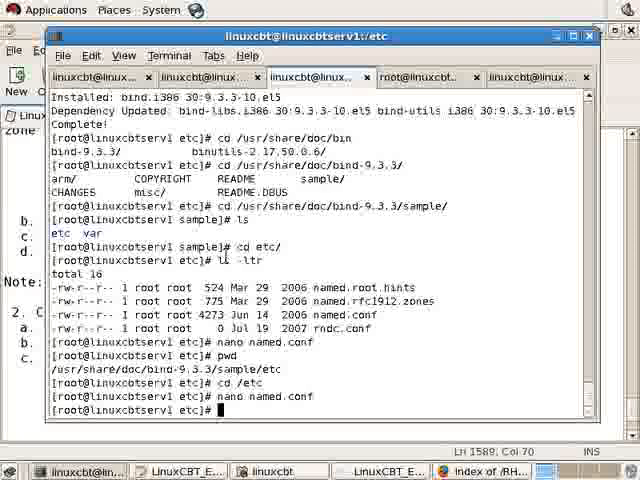
Run 'service named start' to launch the named DNS service.
type("service nam")
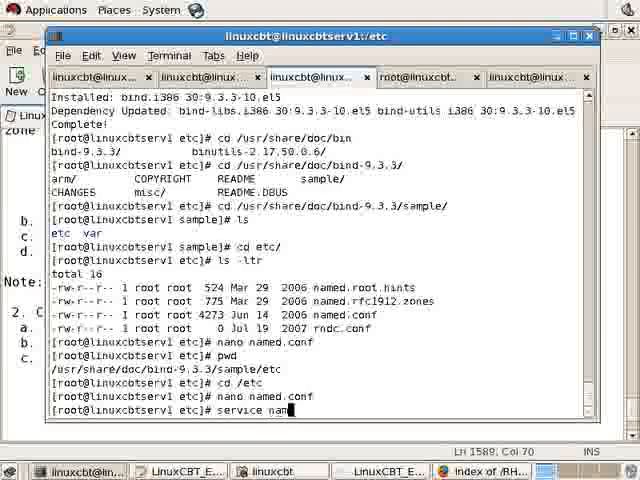
key("Return")
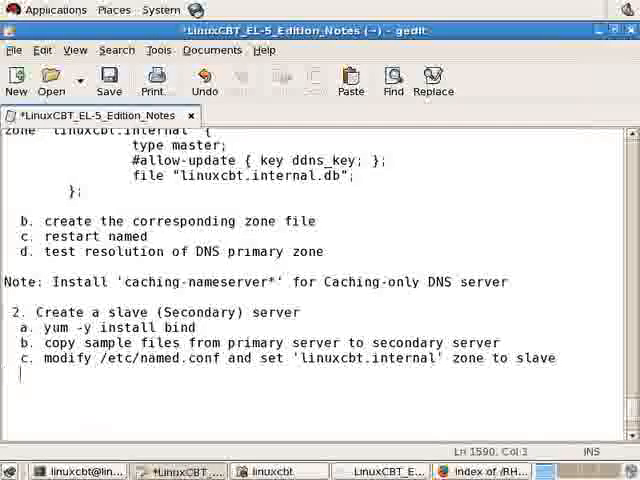
Add note d, "start named service - 'service named start'", and begin a chkconfig line e.
type("d. start named service -")
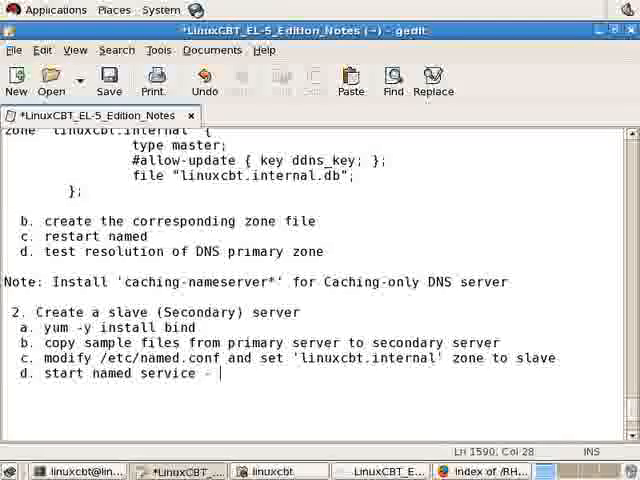
type("'service n")
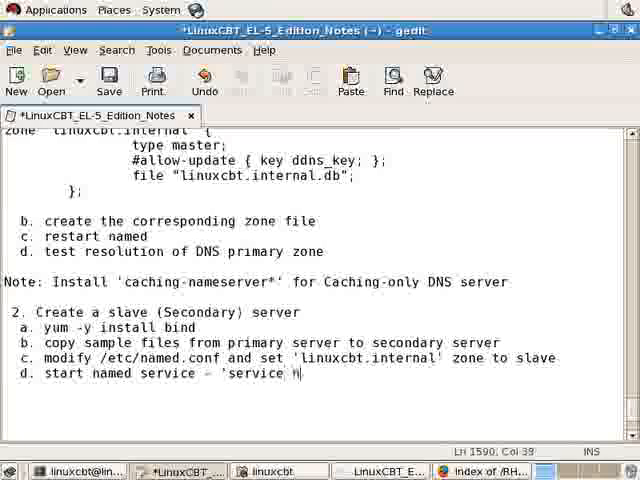
type("amed start'")
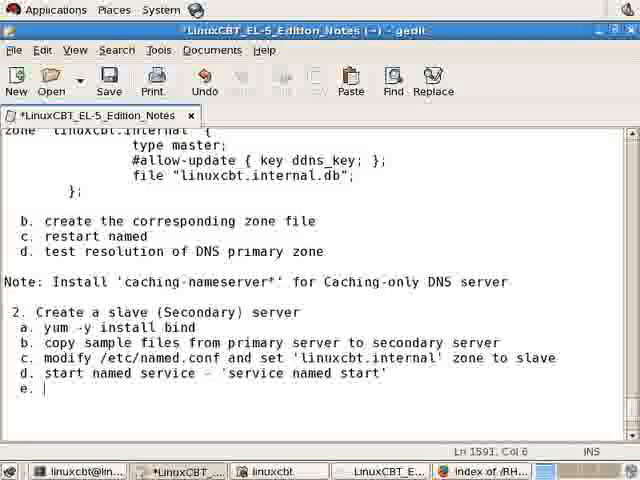
type("chkconfi")
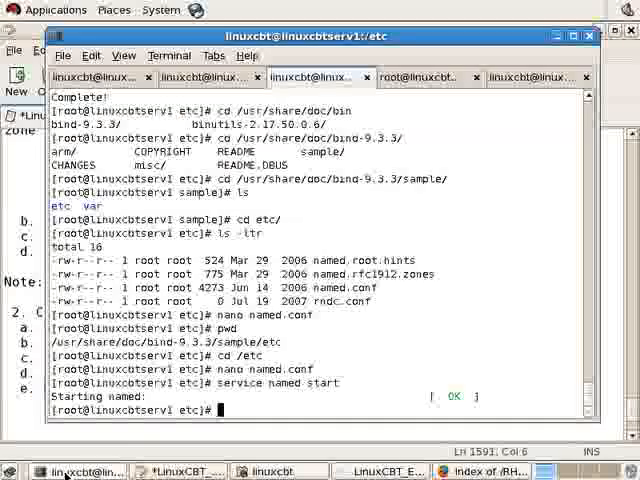
Enable named for runlevels 3 and 5, list its chkconfig status, and clear the screen.
type("chkconfig --level 35 named on")
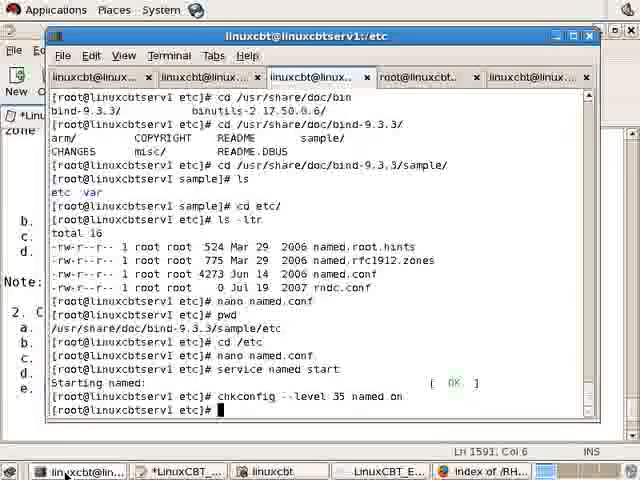
type("chkconfig --list named")
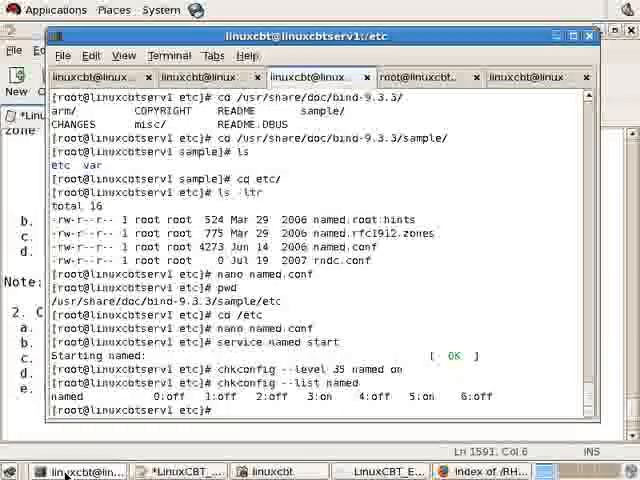
type("clea")
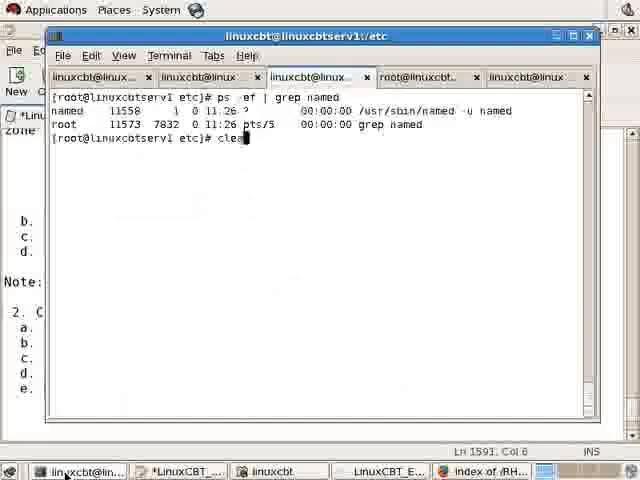
key("Return")
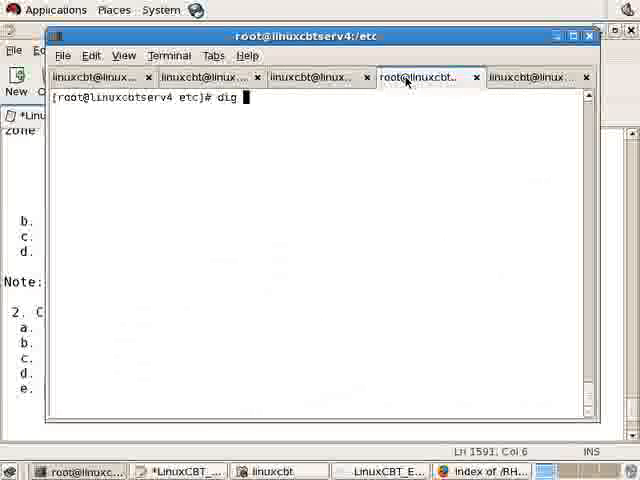
type("@192.169.")
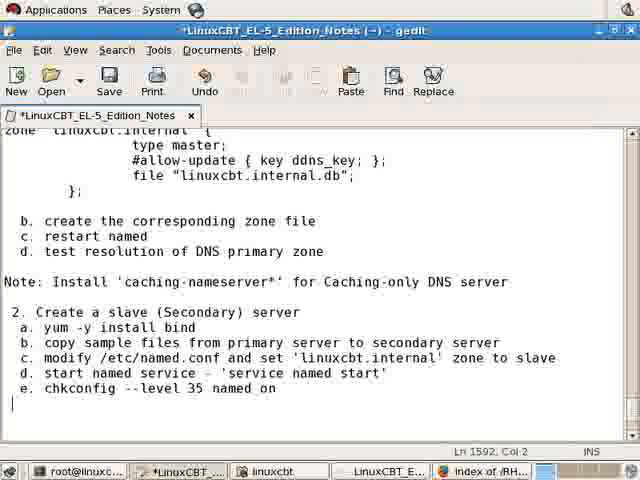
Type note f: "Update: /var/named/linuxcbt.internal.db to reflect new name server".
type("f. Update: /var")
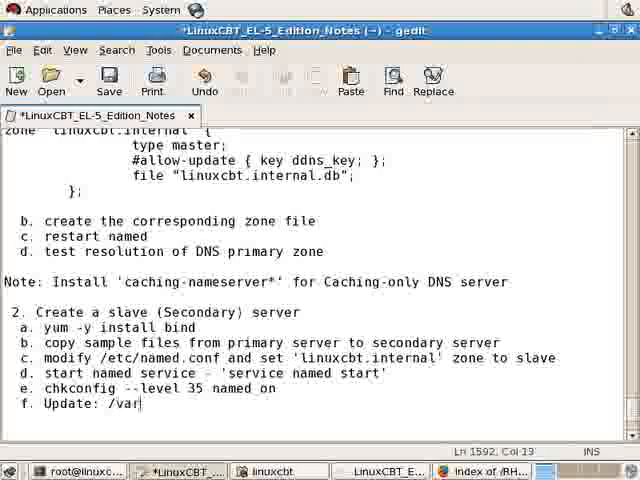
type("named/linuxcbt.internal.db to")
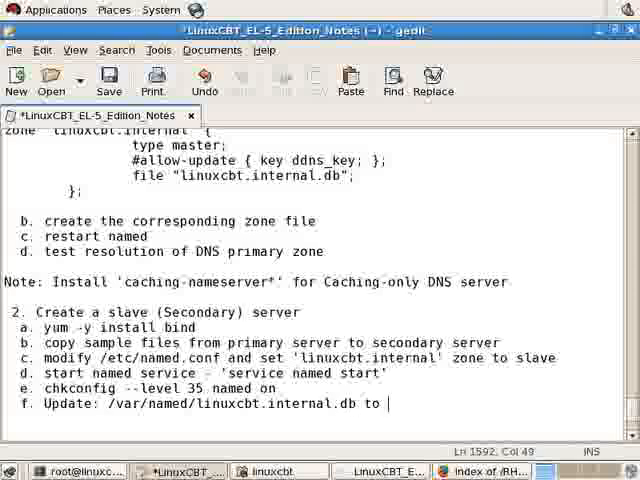
type("reflect new nam")
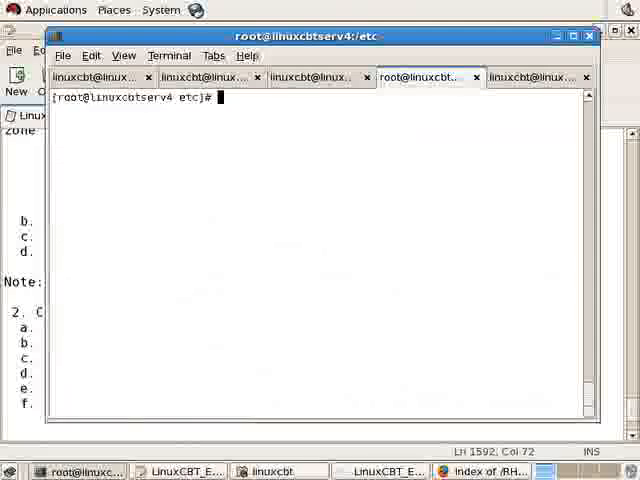
Edit /var/named/linuxcbt.internal.db on serv4, then kill, restart and verify the named process.
type("nano /var/named/")
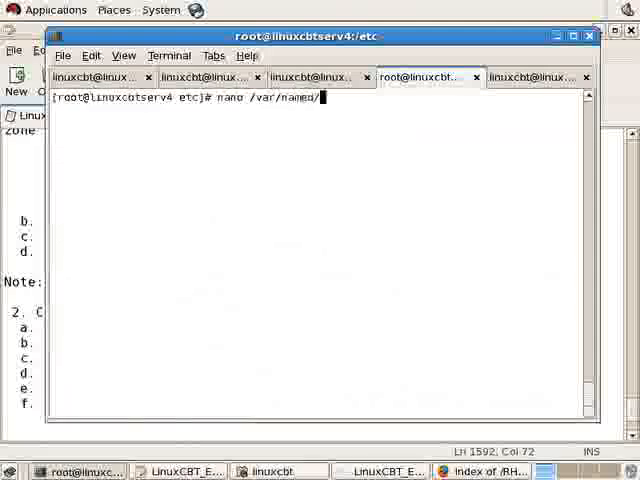
key("Return")
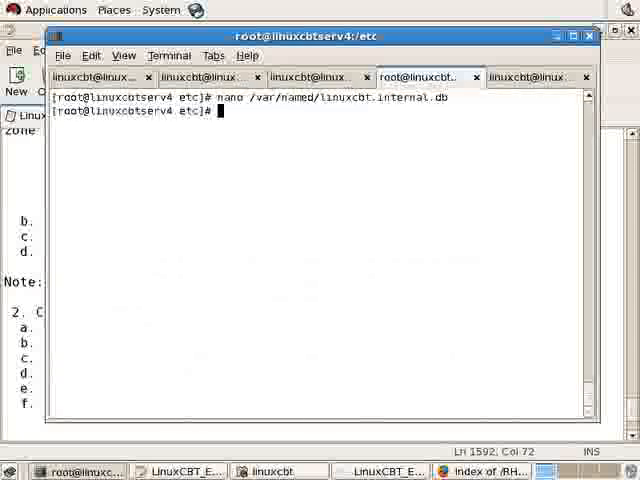
type("killall named")
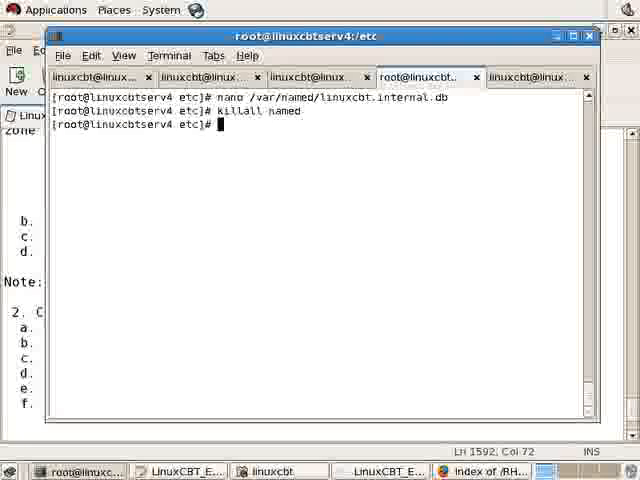
type("ps -ef | grep named")
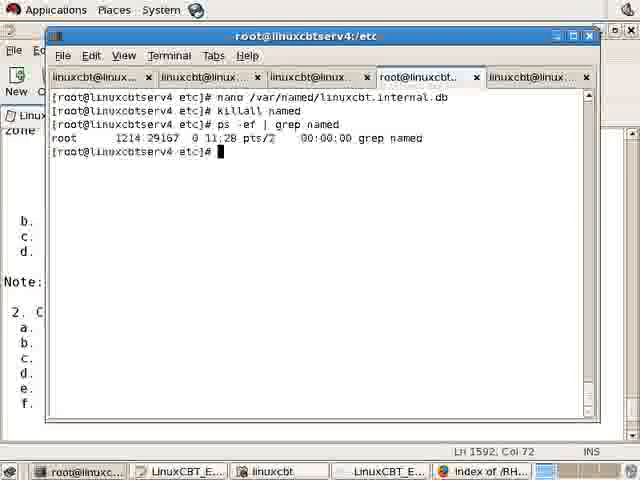
type("service named start")
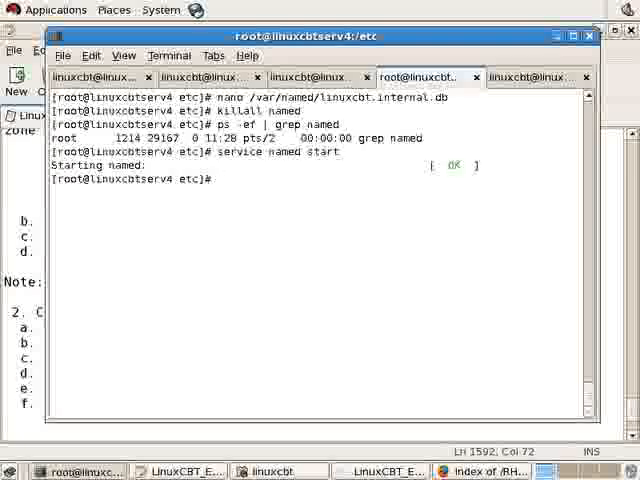
type("clear")
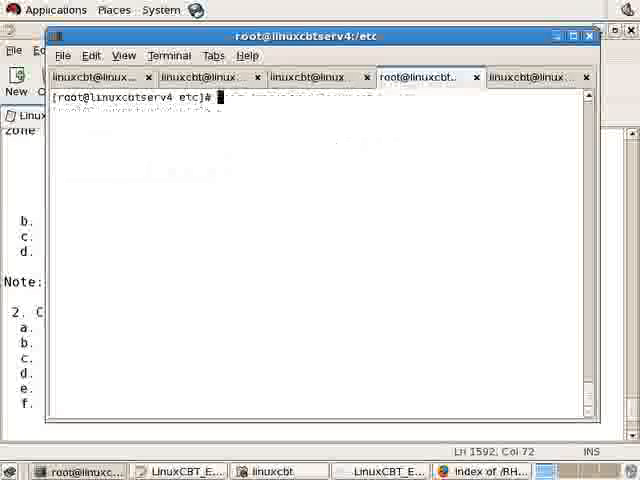
type("ps -ef | grep named")
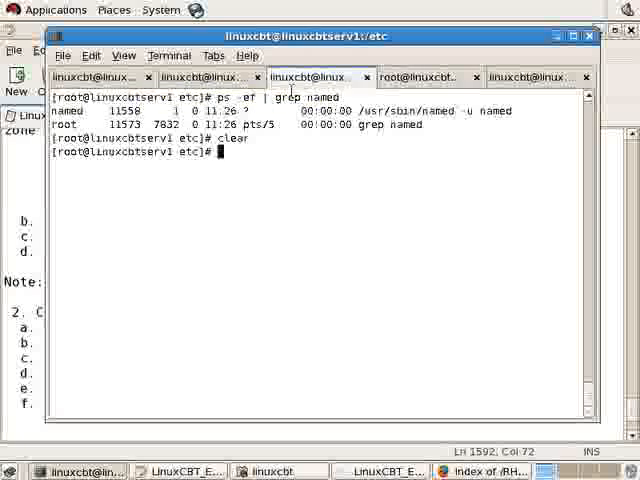
Change into /var/named/slaves and run ls -l on linuxcbt.internal.db.
type("cd /var/named")
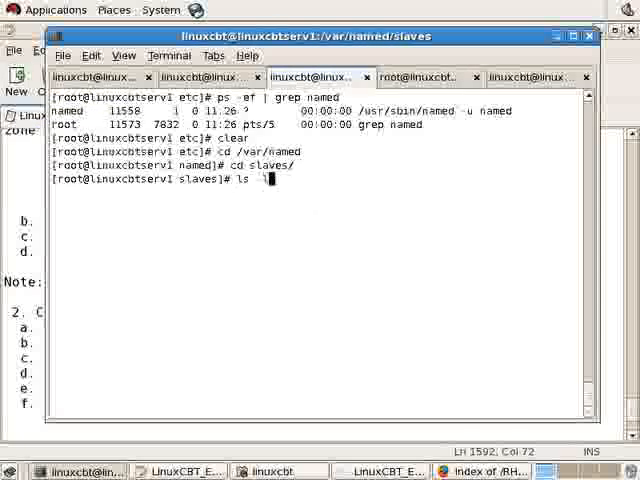
type("linuxcbt.internal.db to reflect new name server")
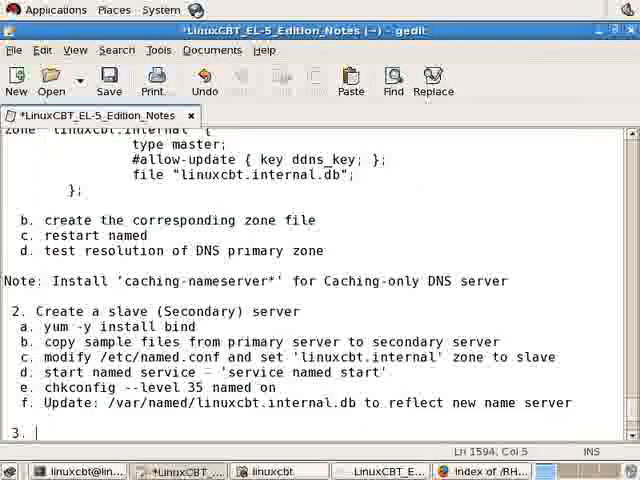
Write note 3, 'Create a primary zone on the "secondary" server', with item a: linuxcbt.external.
type("Create a primary zone o")
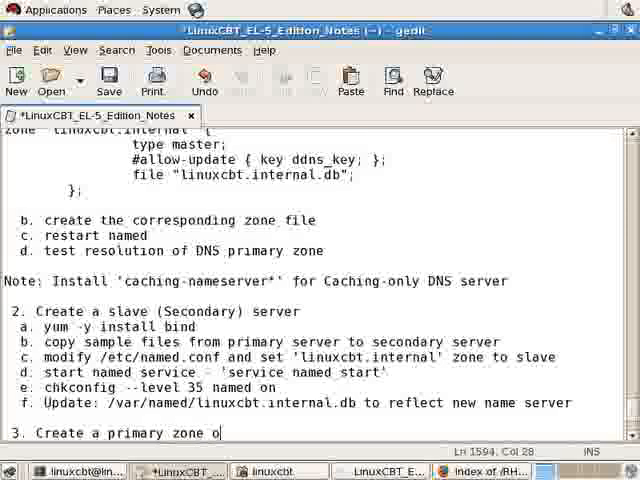
type("n the \"")
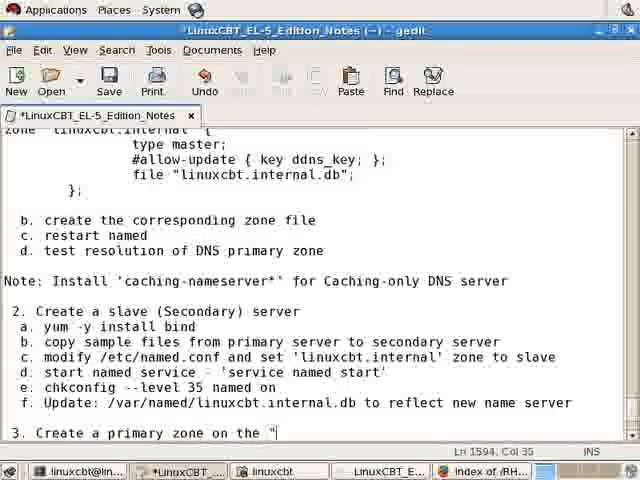
type("secondary server")
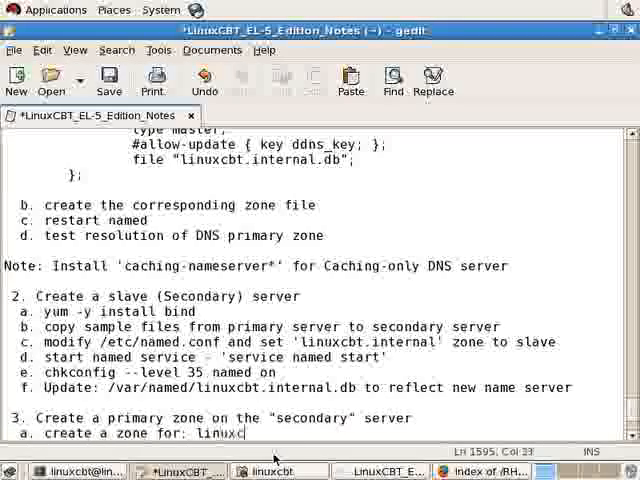
type(".extern")
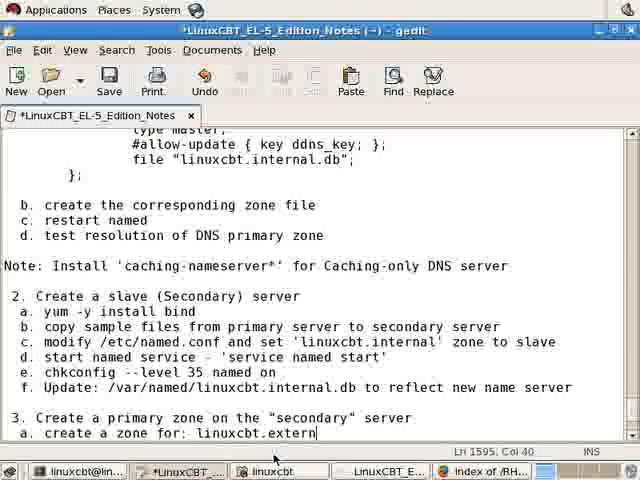
type("al")
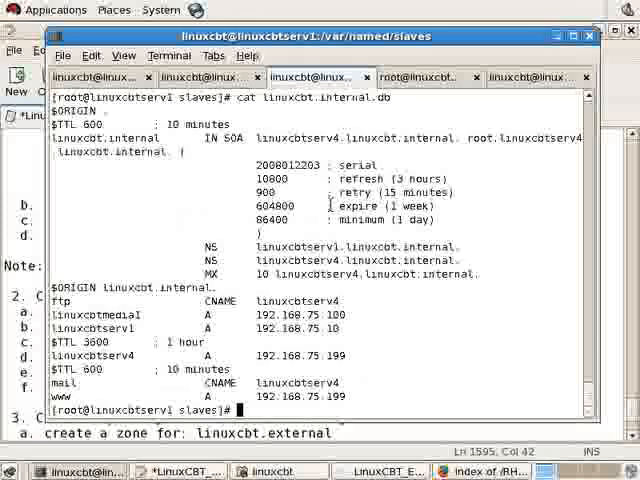
Add a master zone block using linuxcbt.external.db to /etc/named.conf and save it.
type("cd /etc/")
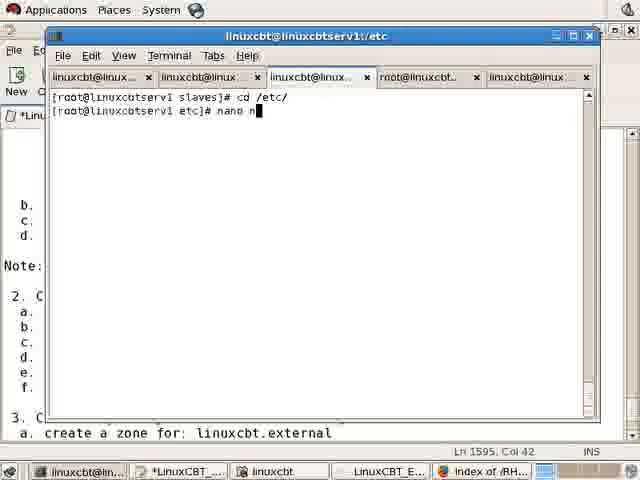
key("Return")
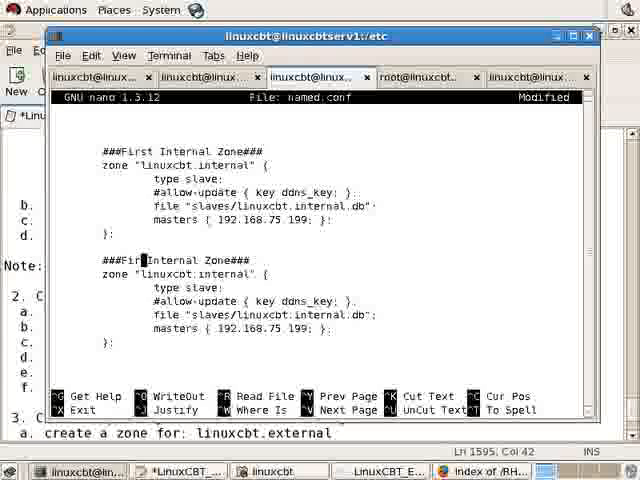
type("Second")
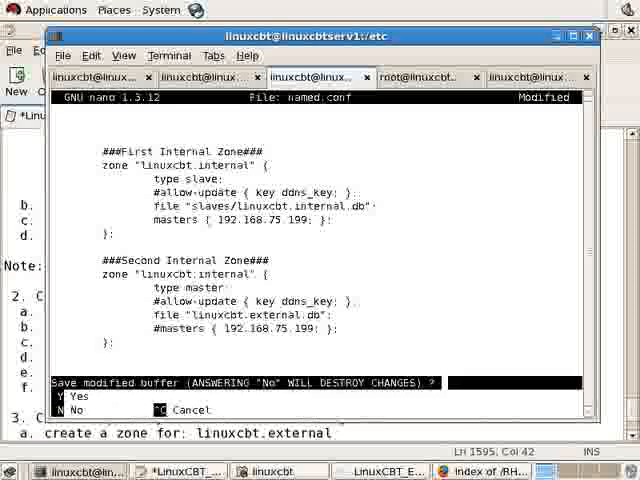
key("n")
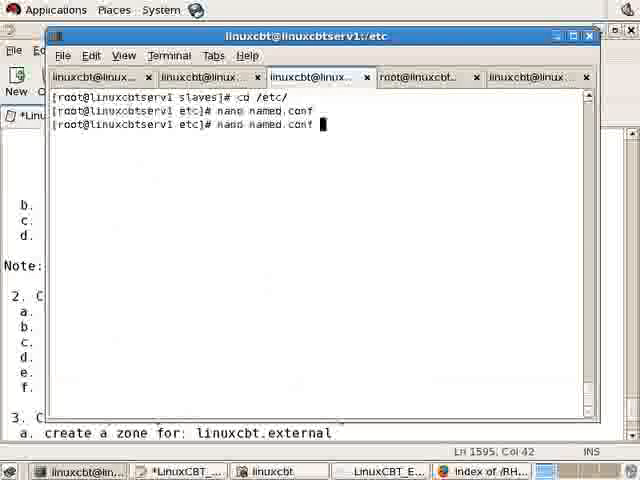
key("Return")
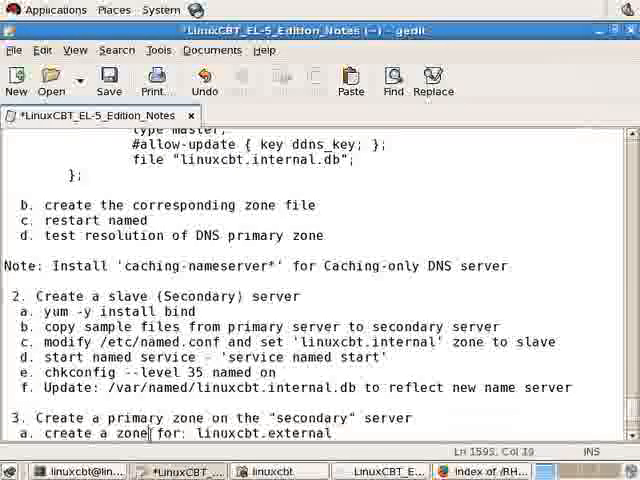
Add '- in /etc/named.conf' to item a and note step b: copy/create 'linuxcbt.external.db'.
type("- in")
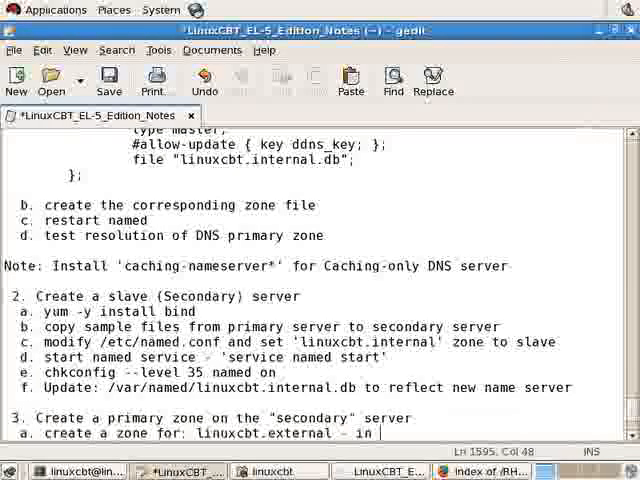
type("/etc/named.conf")
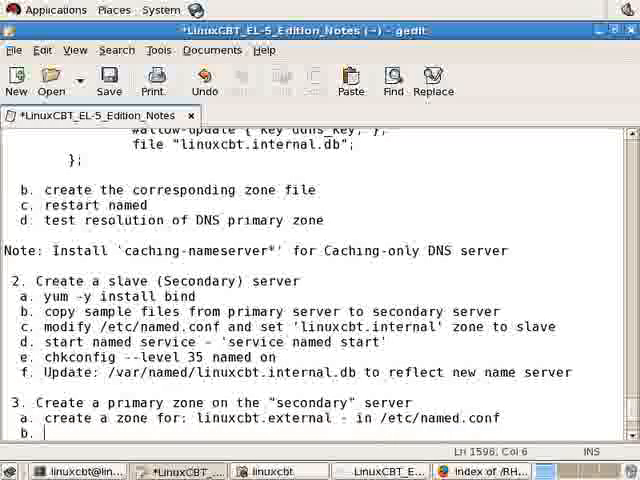
type("copy/c")
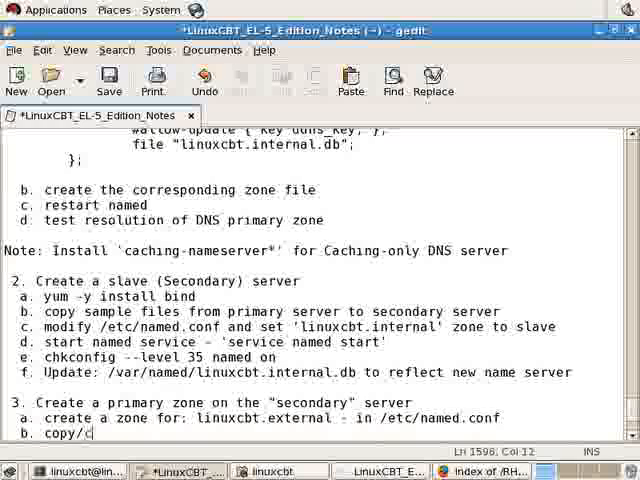
type("reate 'linuxcb")
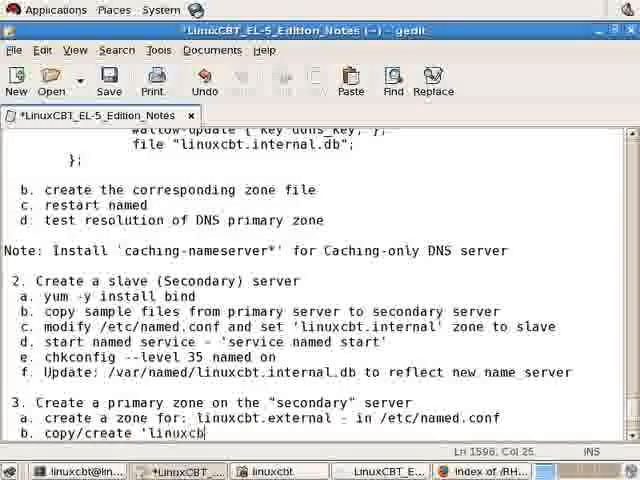
type("t.external")
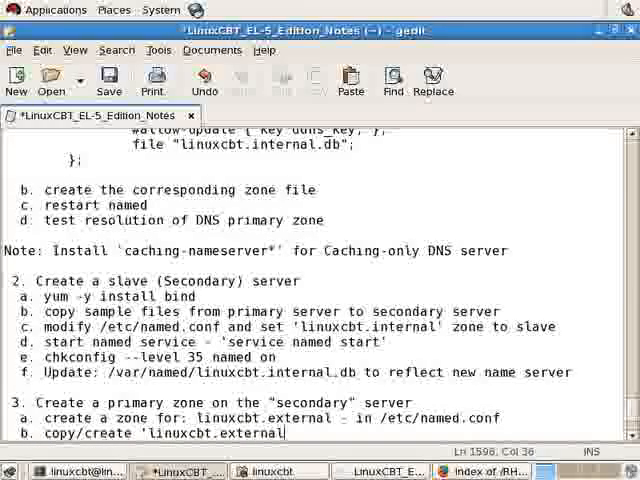
type(".db")
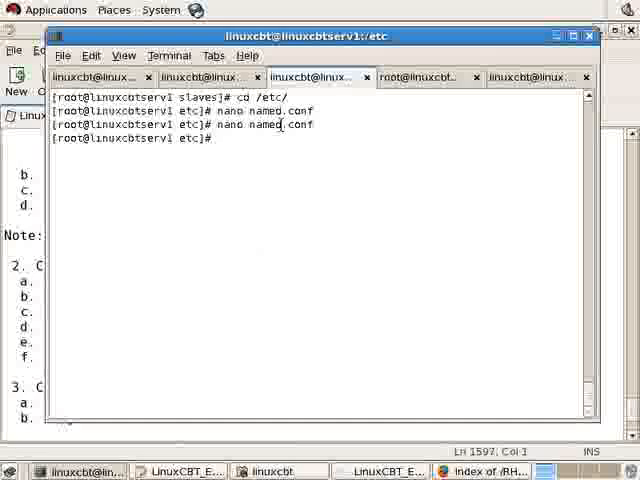
In /var/named, copy linuxcbt.internal.db to linuxcbt.external.db and edit its records in nano.
type("cd /var/na")
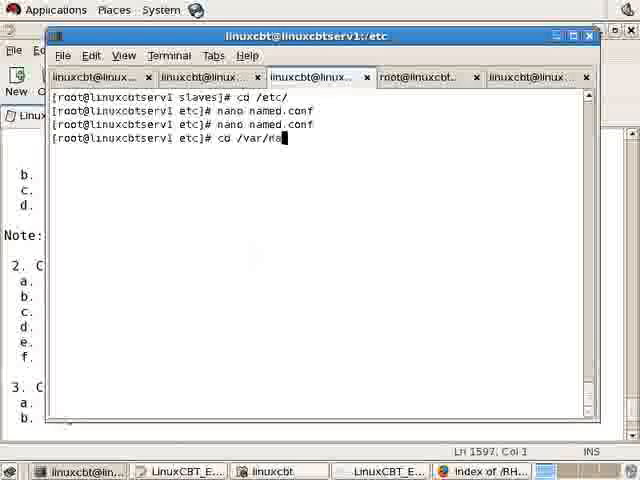
key("Return")
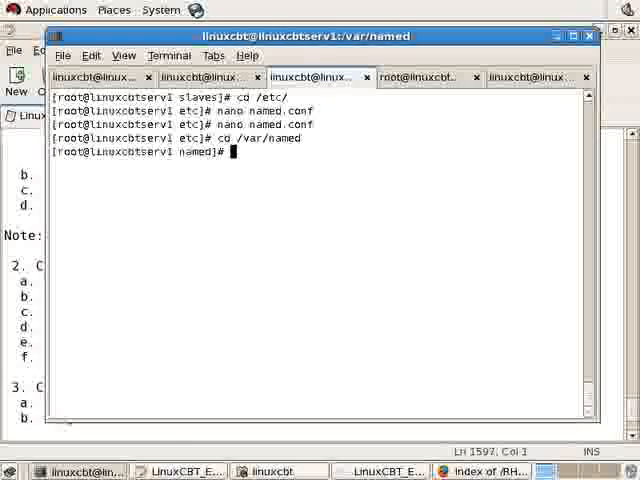
type("cp linuxcbt.internal.db linuxcbt.internal.db")
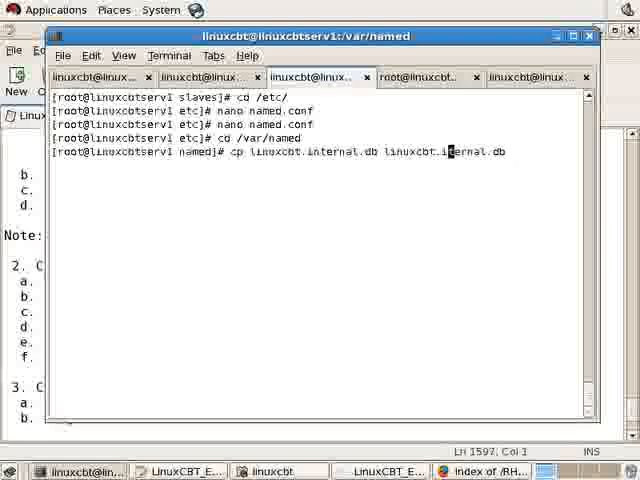
type("nan")
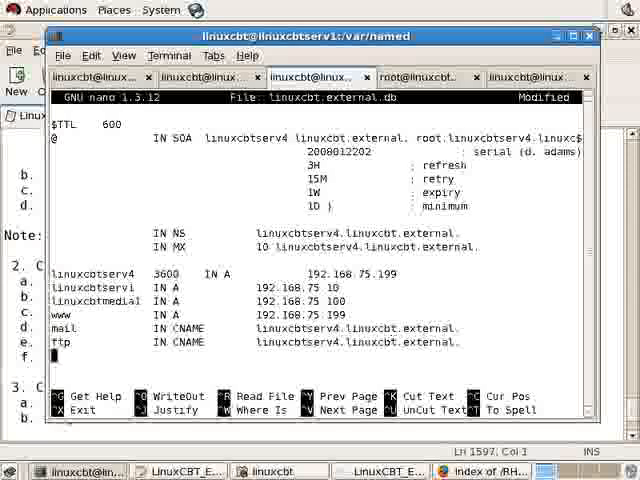
key("ctrl+o")
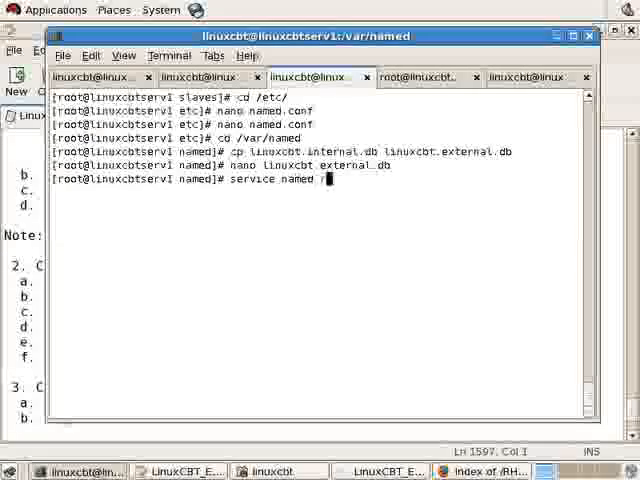
Restart the named service on serv1 to load the new zone.
key("Return")
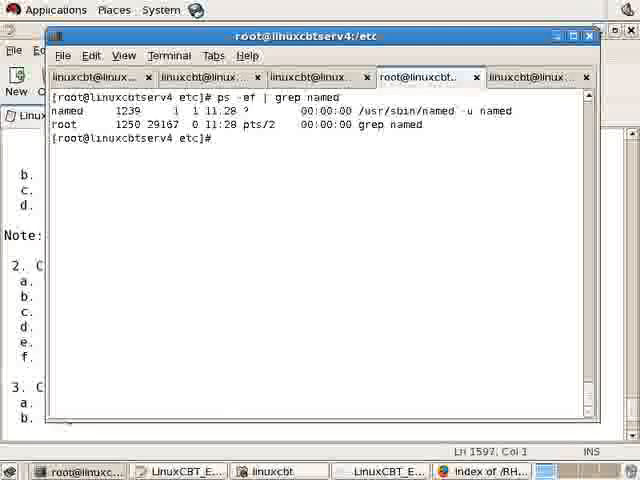
mouse_move(427, 157)
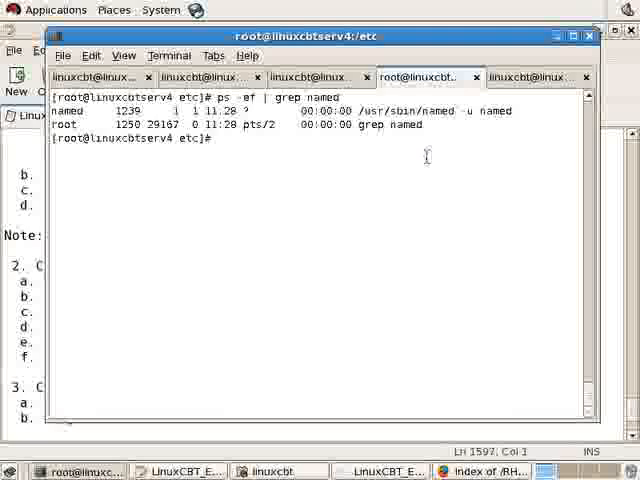
type("dig @192.168.75.10")
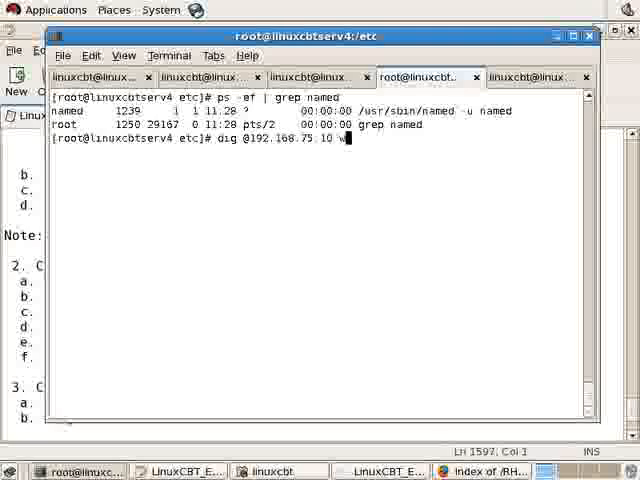
type("www.linuxcbt")
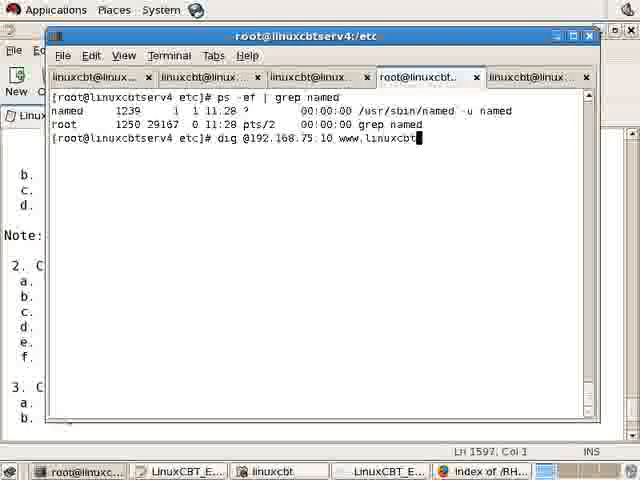
type(".ext")
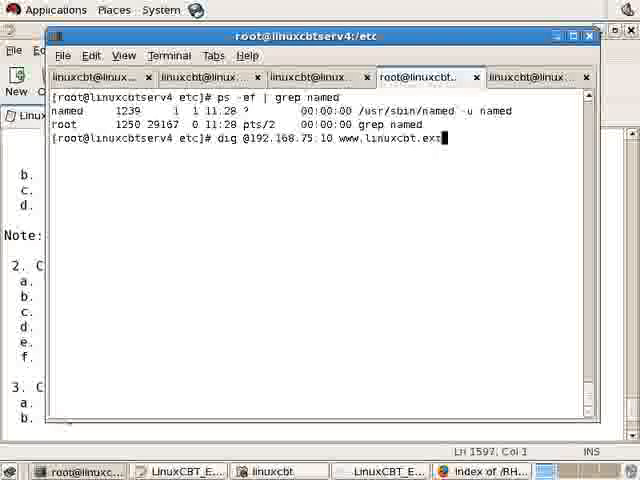
key("Return")
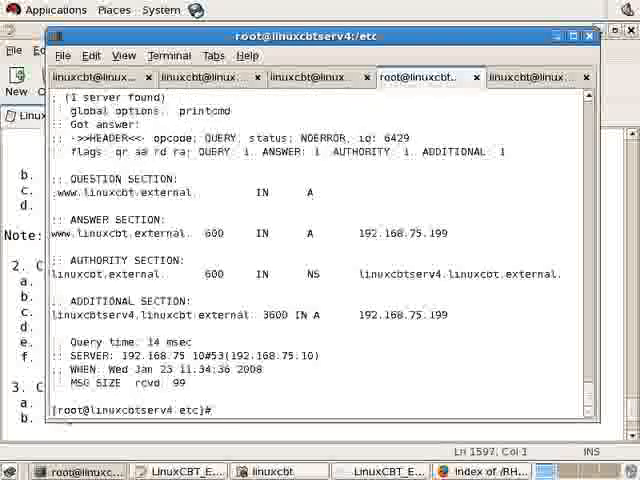
type("dig @192.168.75.10 www.linuxcbt.external")
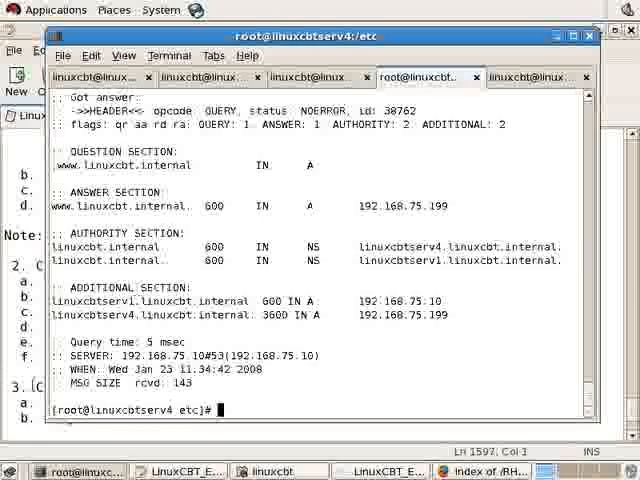
left_click(180, 471)
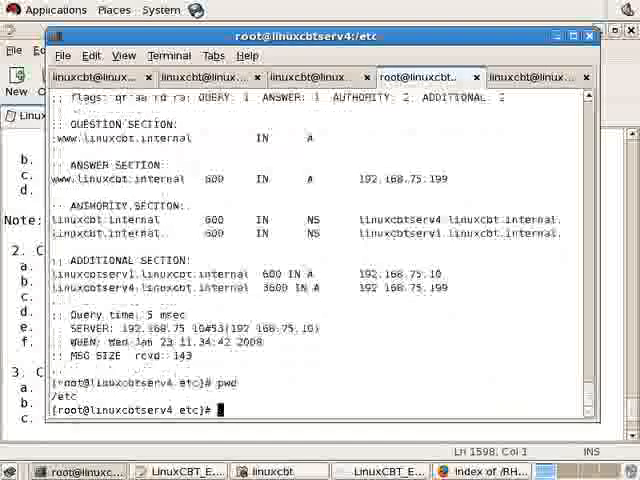
Add a linuxcbt.external slave zone with masters 192.168.75.10 to serv4's named.conf.
type("nano n")
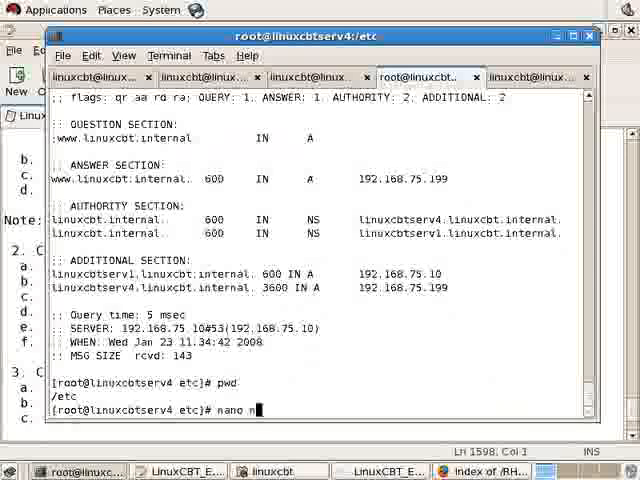
type("amed.conf")
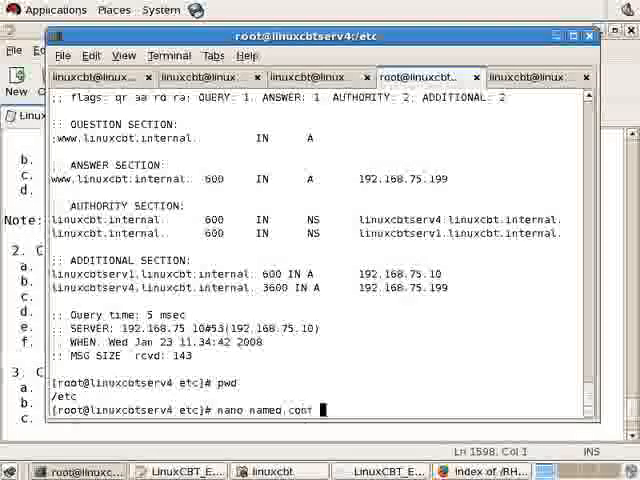
key("Return")
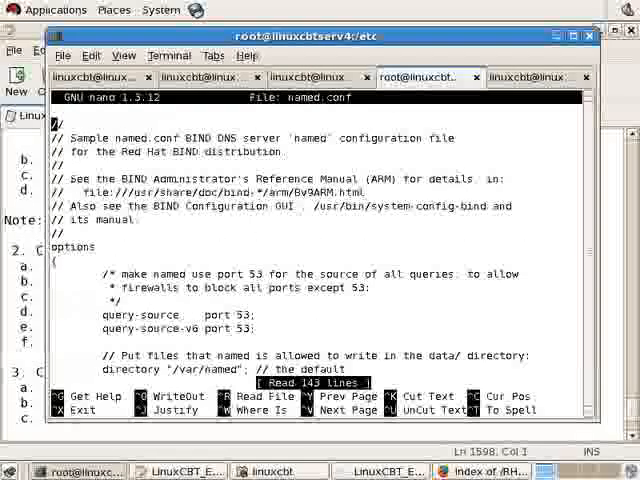
key("ctrl+w")
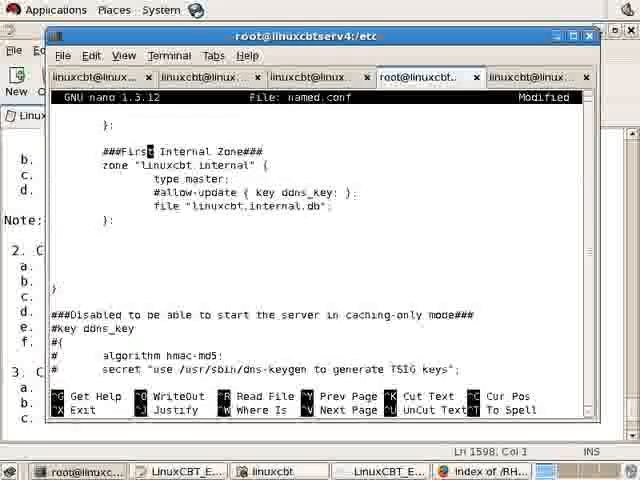
type("Second")
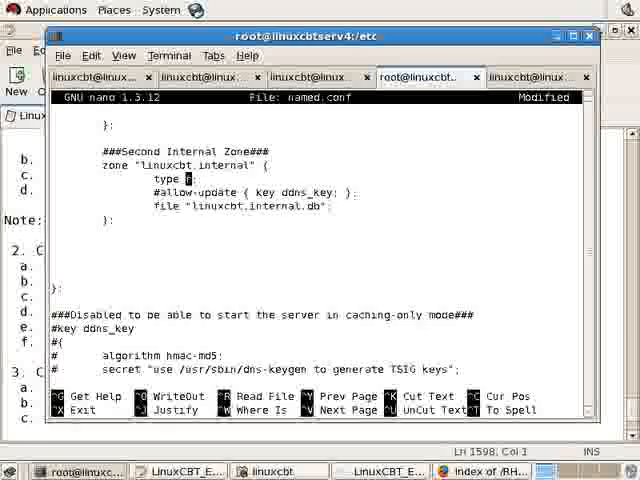
type("slave;")
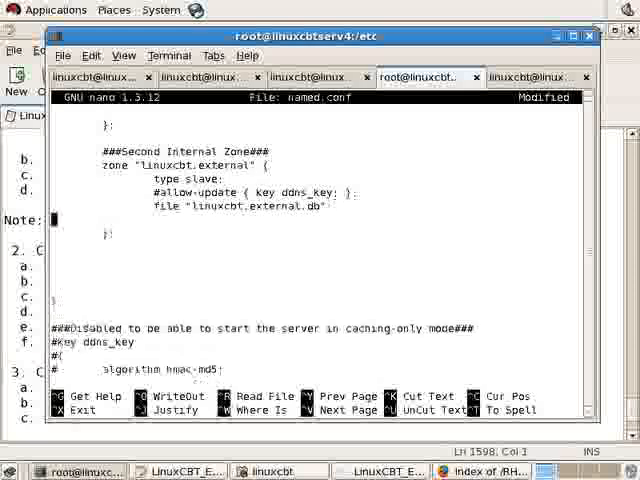
type("masters { };")
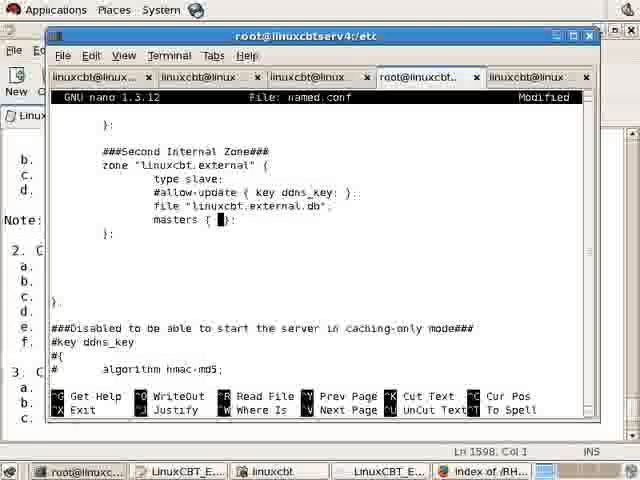
type("192.168")
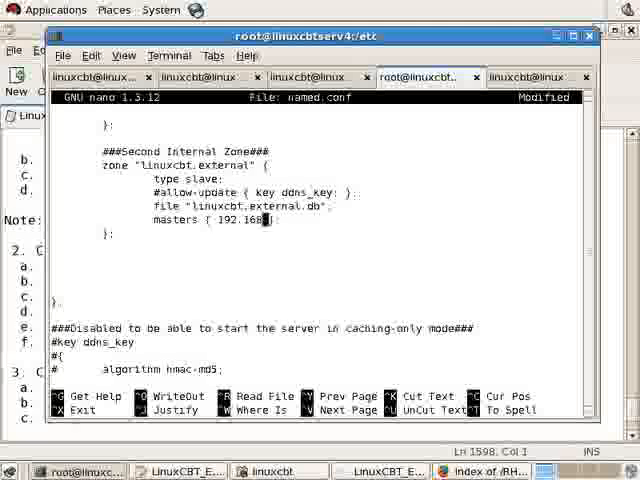
type(".75 10")
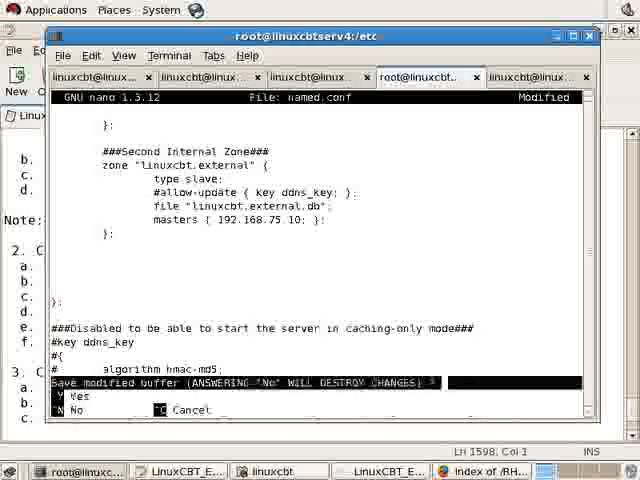
key("n")
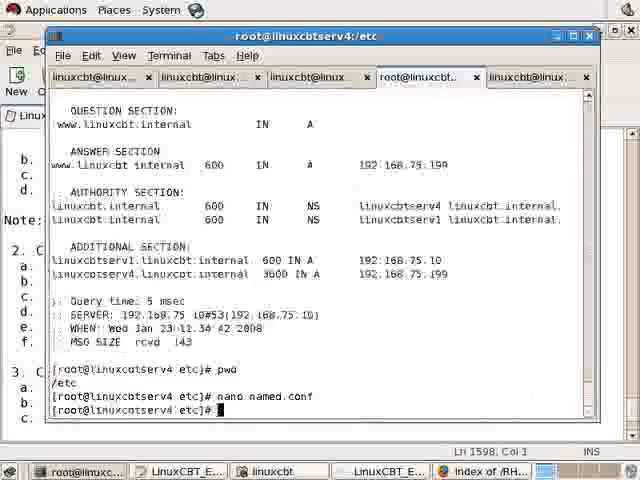
Correct the slave zone file path to slaves/linuxcbt.external.db and save named.conf.
type("nano named.conf")
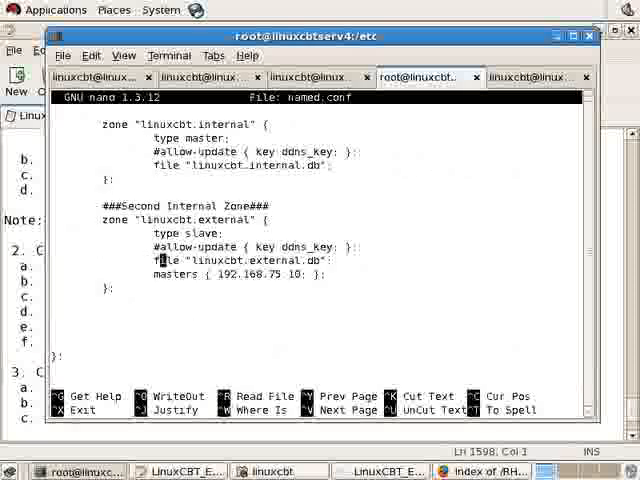
type("slaves/")
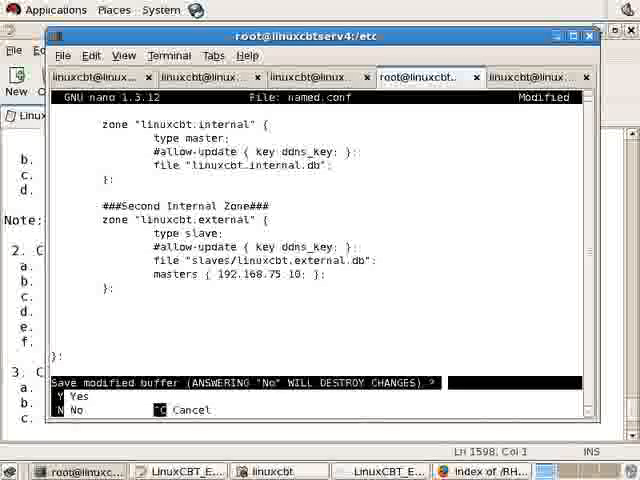
key("n")
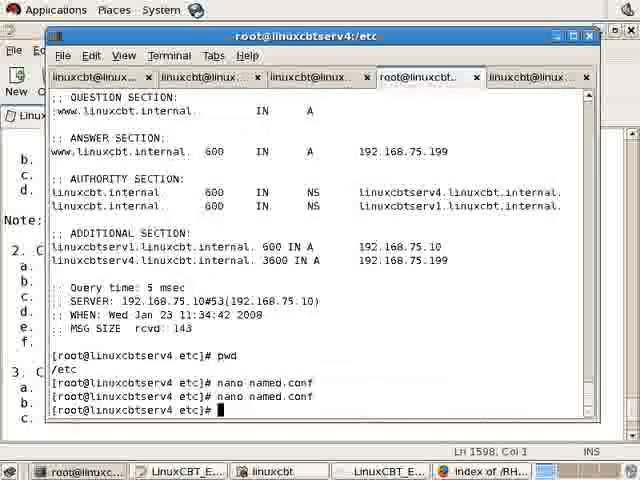
Restart named on serv4 and display the transferred linuxcbt.external.db in /var/named/slaves.
type("killall named")
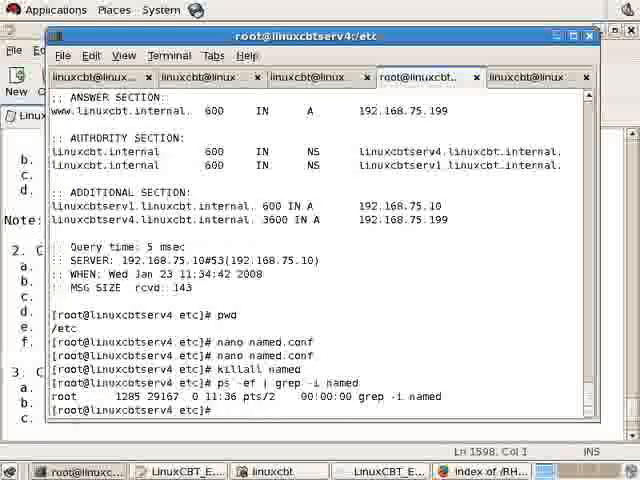
type("service named start")
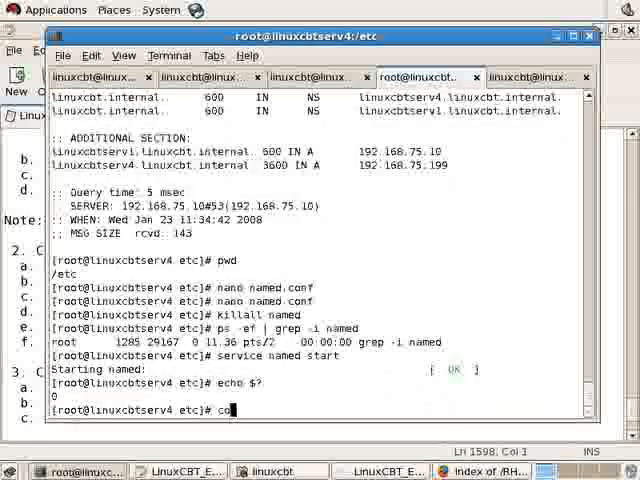
type("cd /var/named/s")
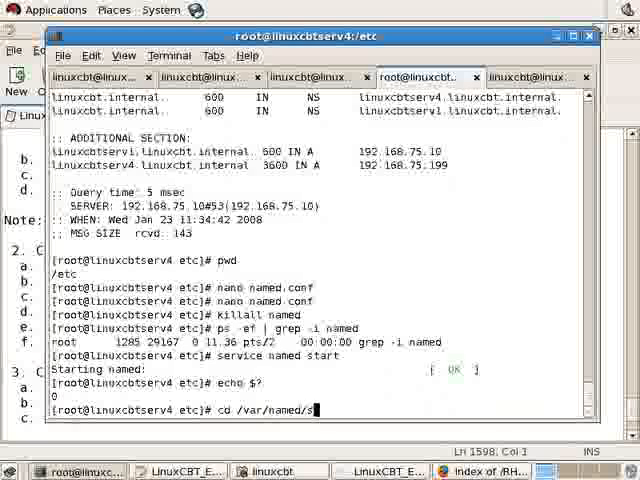
key("Return")
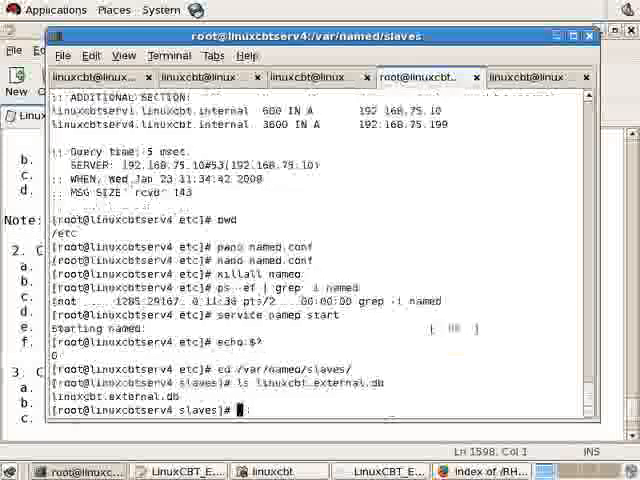
type("cat linuxcbt.external.db")
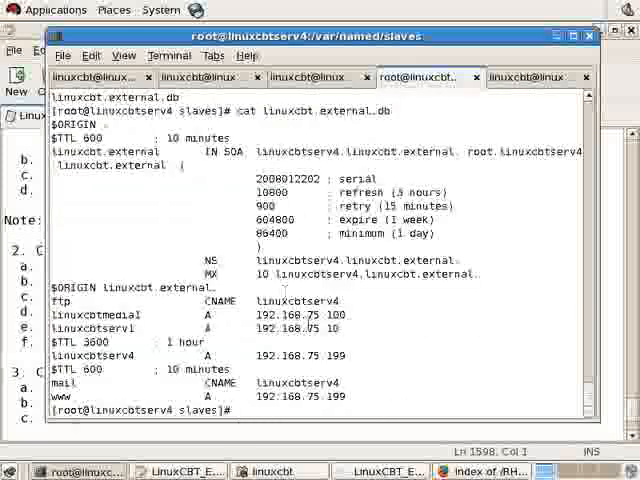
left_click(318, 77)
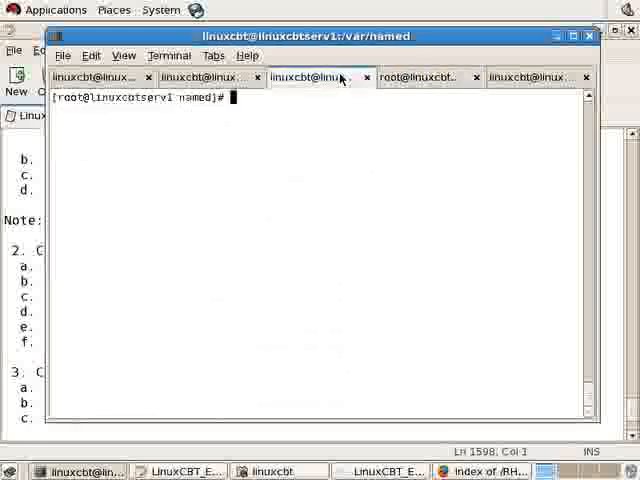
type("dig")
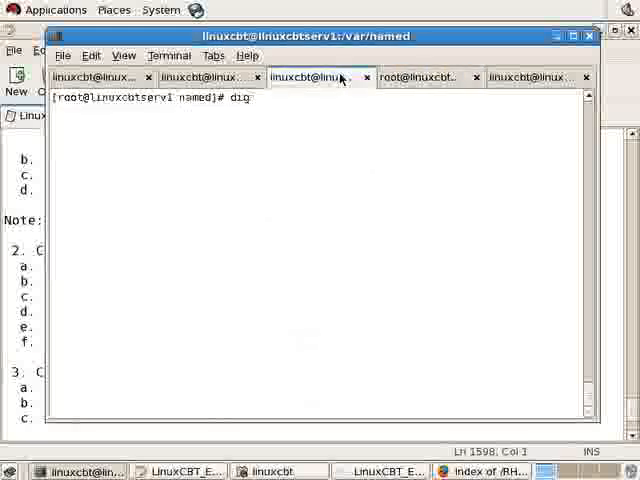
type("@192.168.75.")
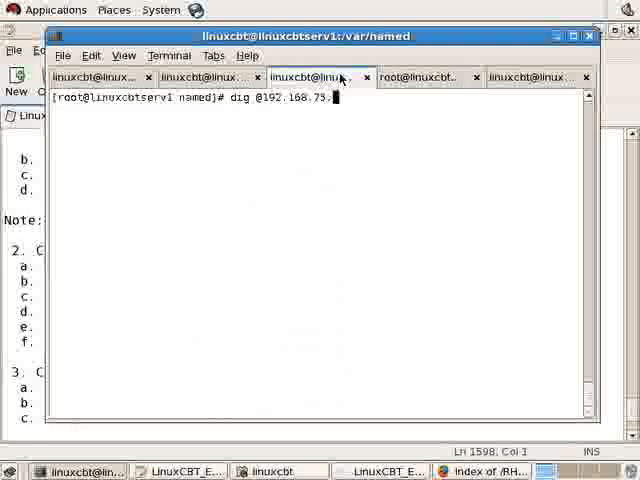
type("199")
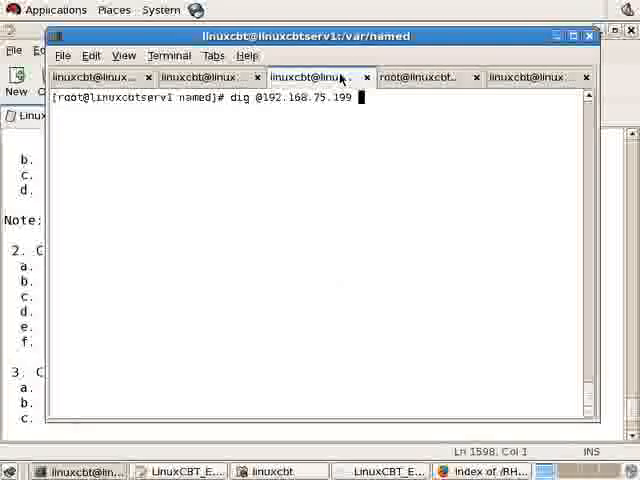
type("www.linuxcbt")
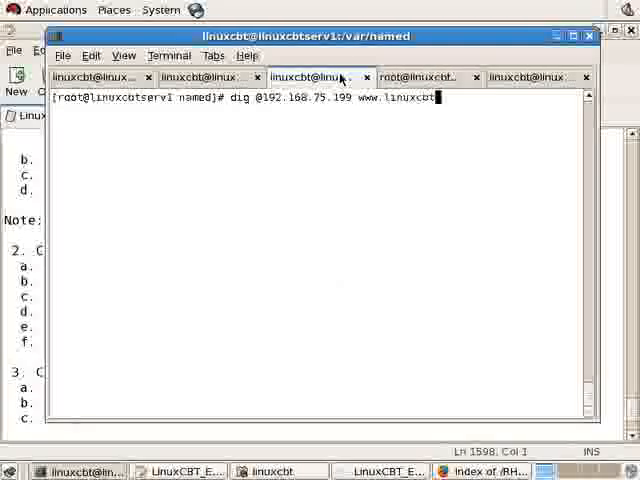
key("Return")
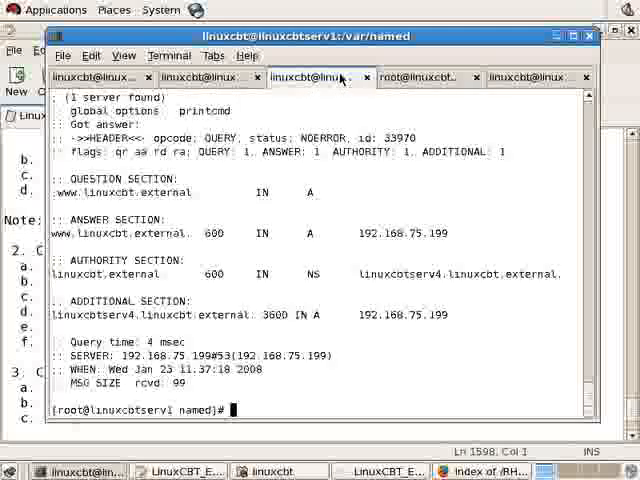